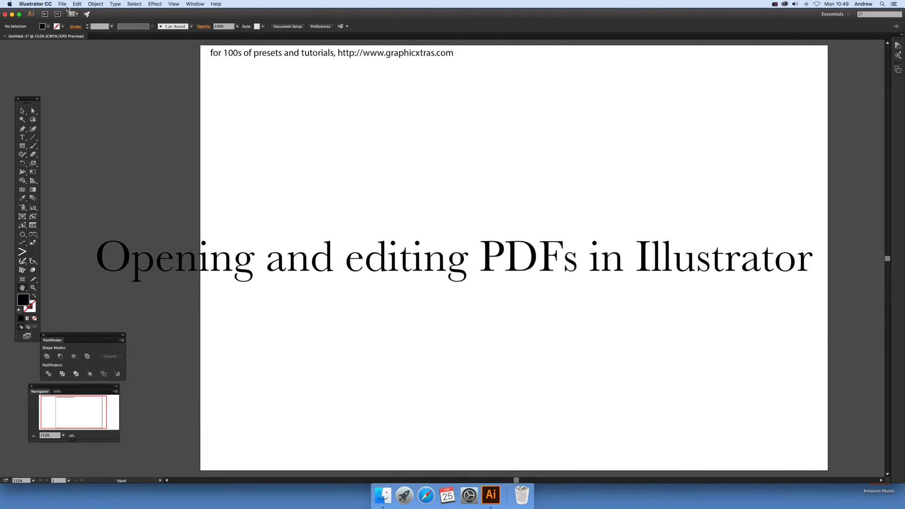
Show the File menu commands over the blank untitled document
{"action": "left_click", "coordinate": [62, 4]}
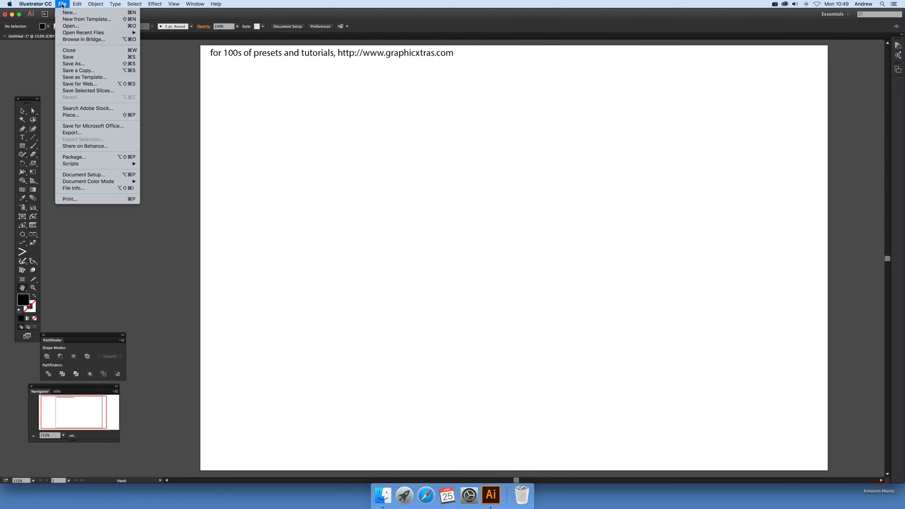
{"action": "mouse_move", "coordinate": [71, 26]}
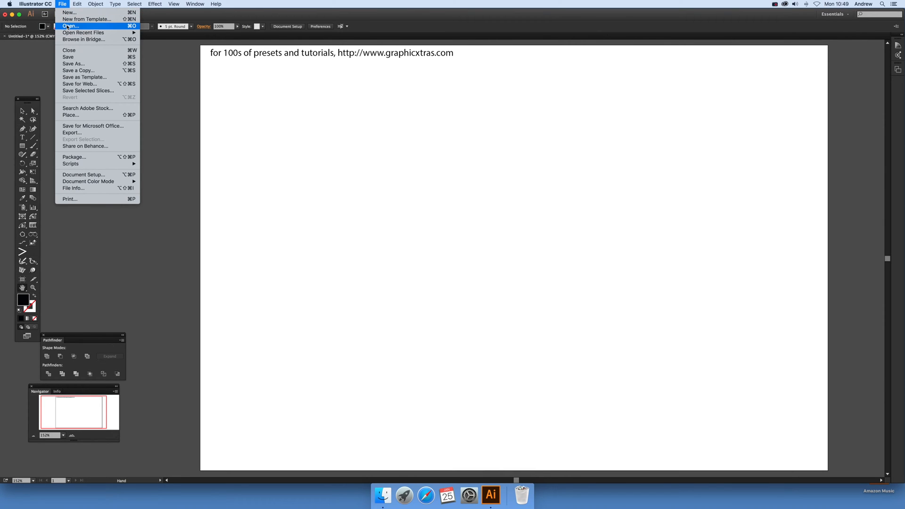
Open GX62_Swirls_007.pdf from the Graphic Artworks PDF folder as a document
{"action": "left_click", "coordinate": [70, 25]}
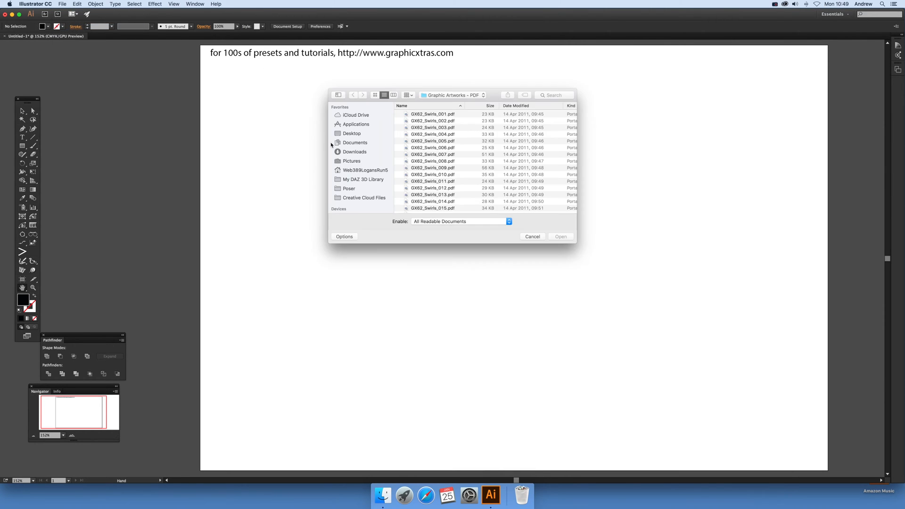
{"action": "left_click", "coordinate": [433, 154]}
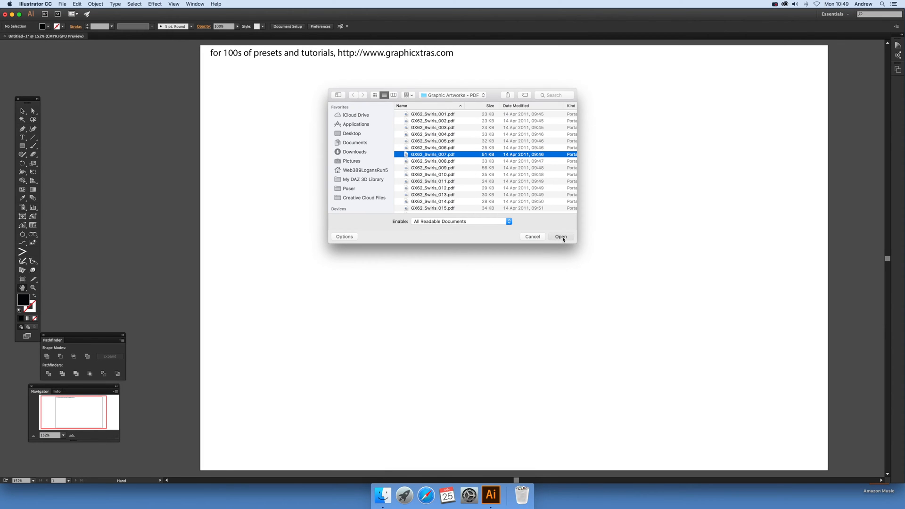
{"action": "left_click", "coordinate": [560, 236]}
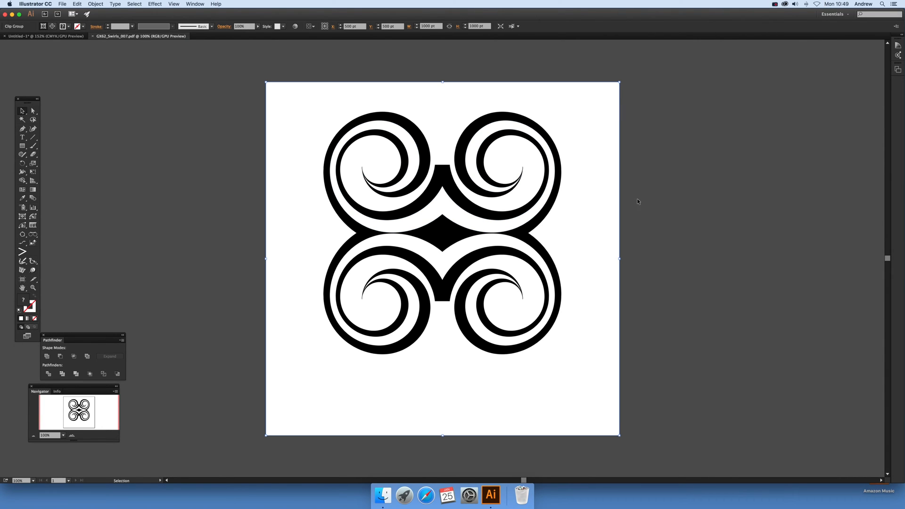
Release the black swirl from its clipping mask via Object > Clipping Mask
{"action": "left_click", "coordinate": [95, 5]}
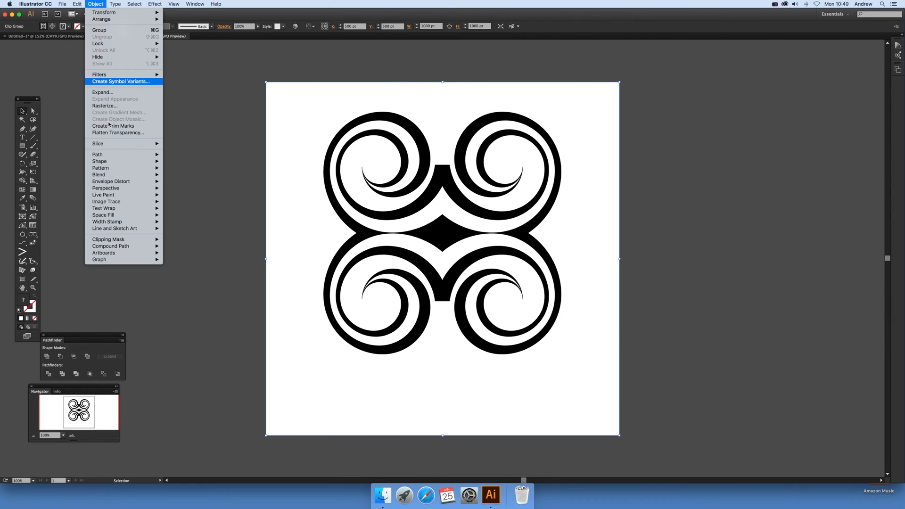
{"action": "mouse_move", "coordinate": [108, 239]}
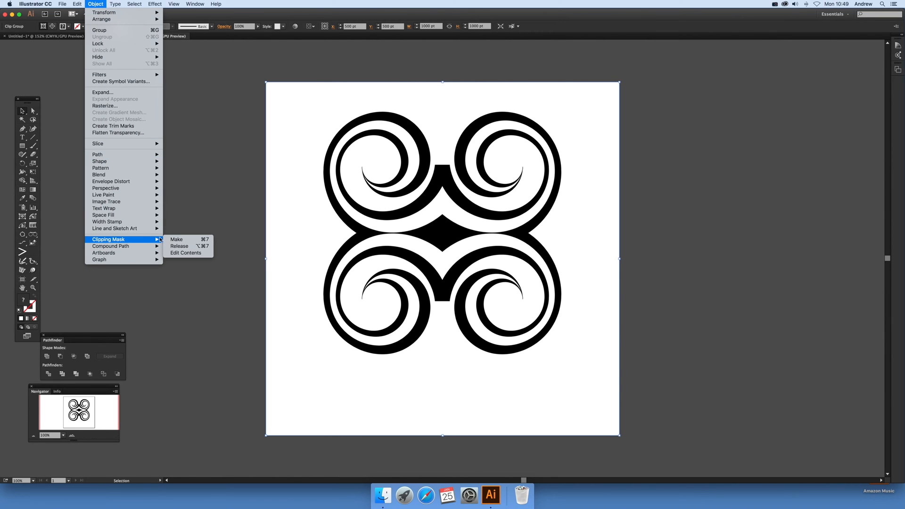
{"action": "mouse_move", "coordinate": [176, 239]}
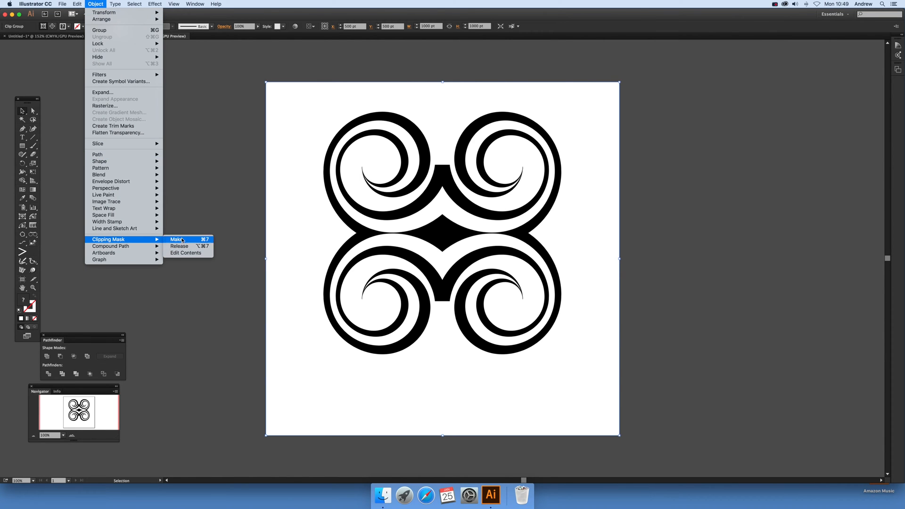
{"action": "mouse_move", "coordinate": [179, 246]}
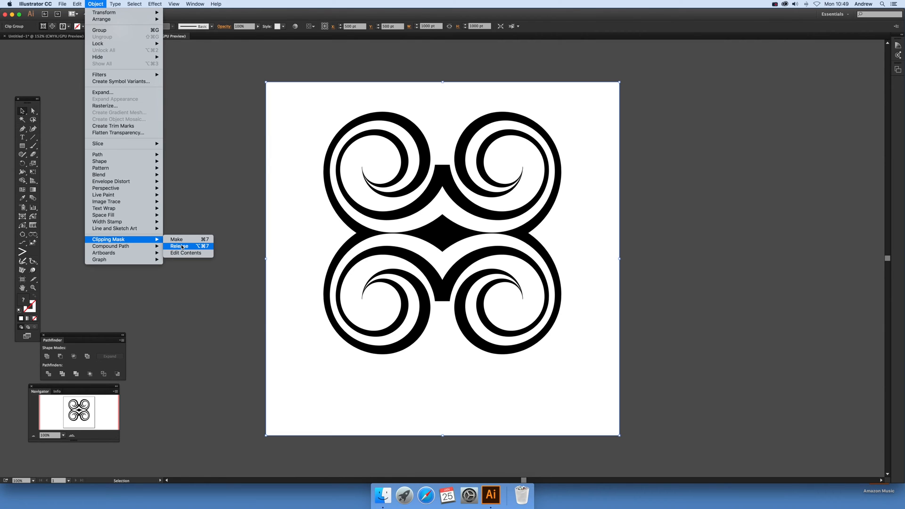
{"action": "mouse_move", "coordinate": [188, 247]}
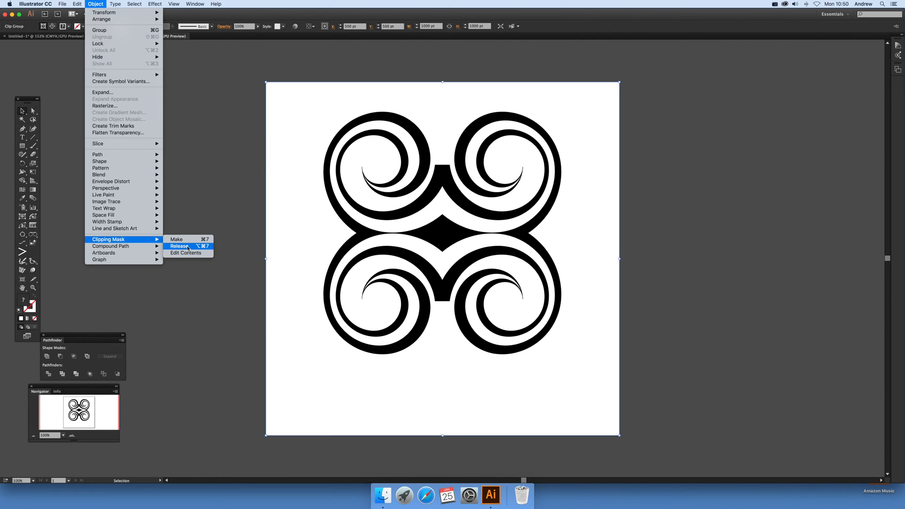
{"action": "left_click", "coordinate": [179, 245]}
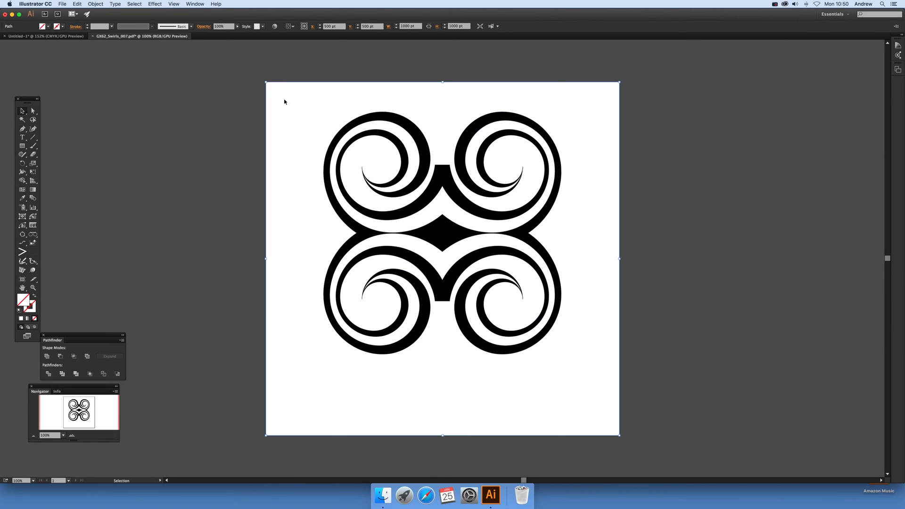
Select the swirl compound path and change its fill from black to red
{"action": "left_click", "coordinate": [638, 357]}
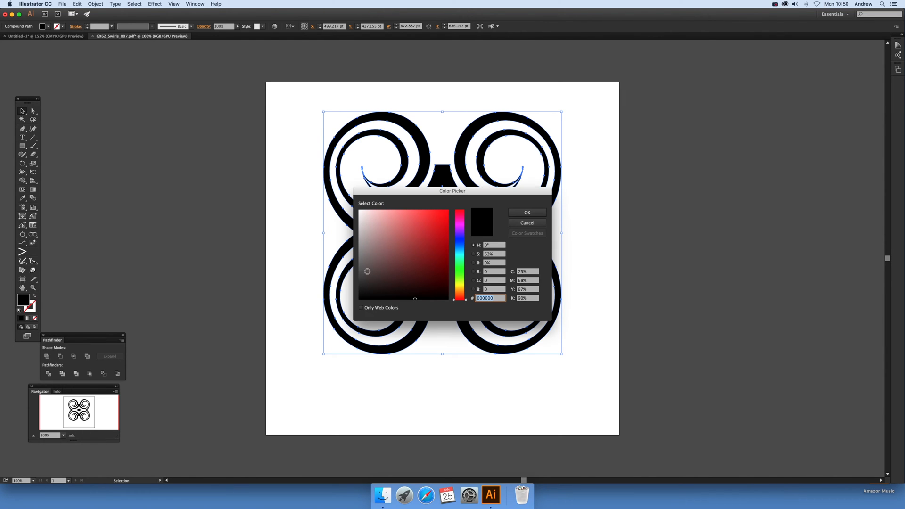
{"action": "left_click", "coordinate": [525, 212]}
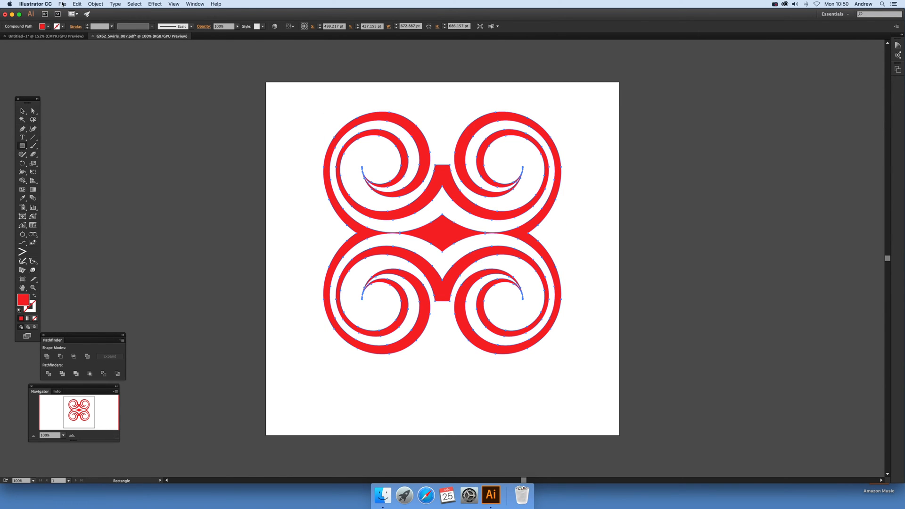
{"action": "left_click", "coordinate": [62, 4]}
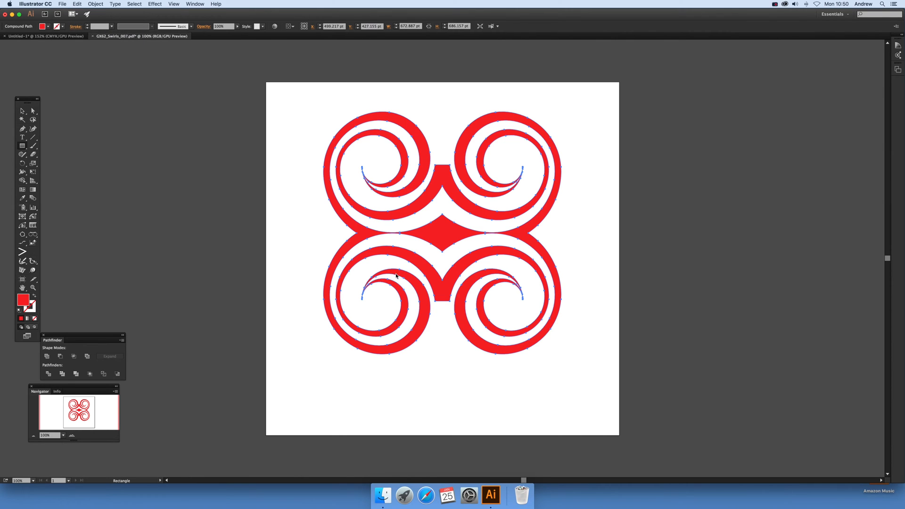
Start saving the red swirl as Adobe PDF with the default preset, then cancel
{"action": "left_click", "coordinate": [441, 344]}
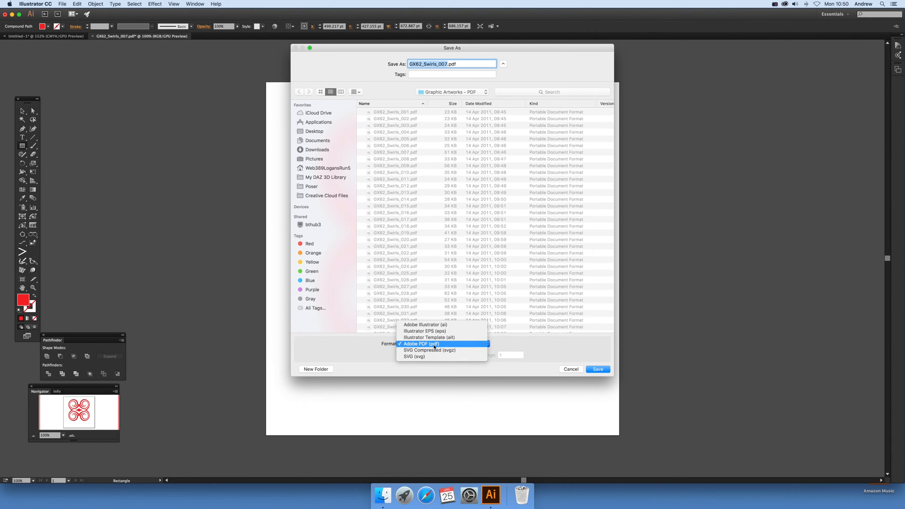
{"action": "left_click", "coordinate": [421, 344]}
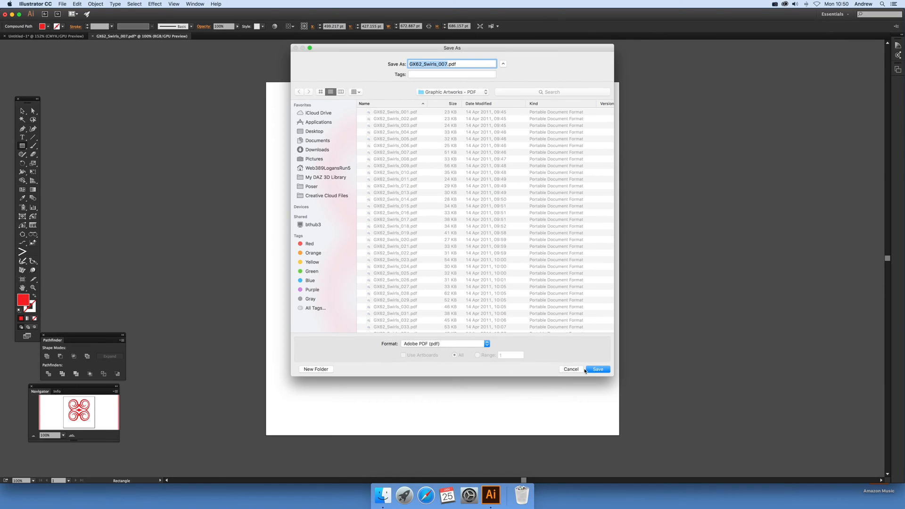
{"action": "left_click", "coordinate": [597, 369]}
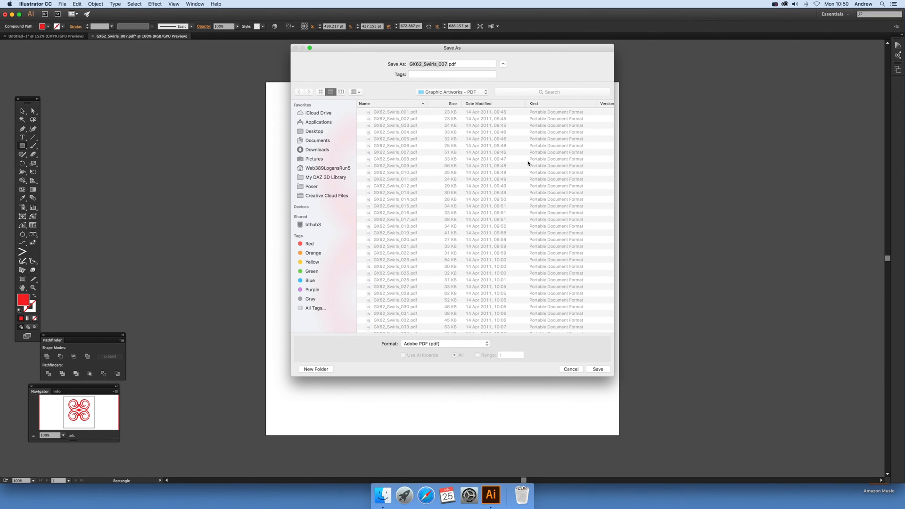
{"action": "left_click", "coordinate": [597, 368]}
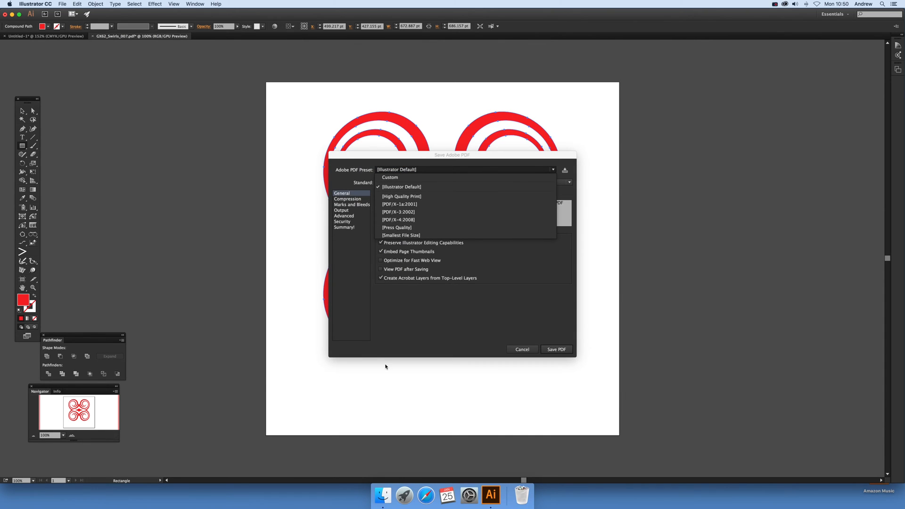
{"action": "left_click", "coordinate": [401, 186]}
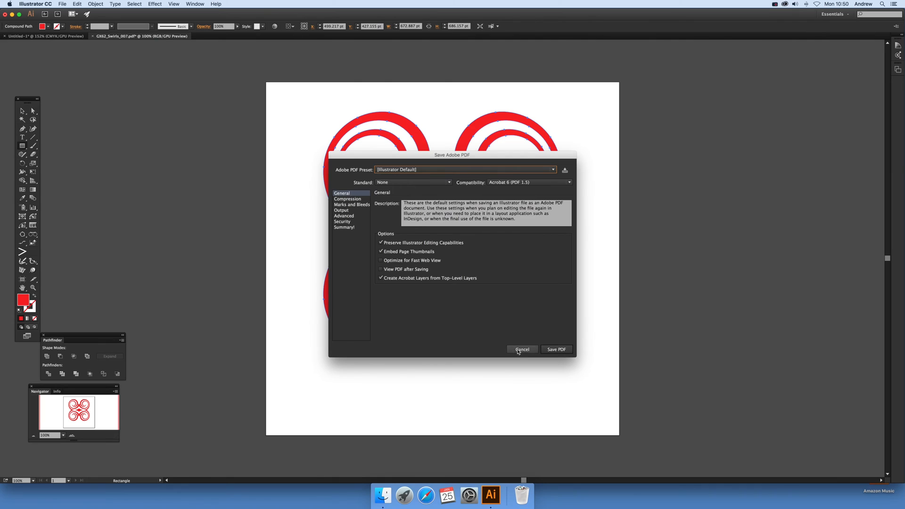
{"action": "left_click", "coordinate": [520, 349]}
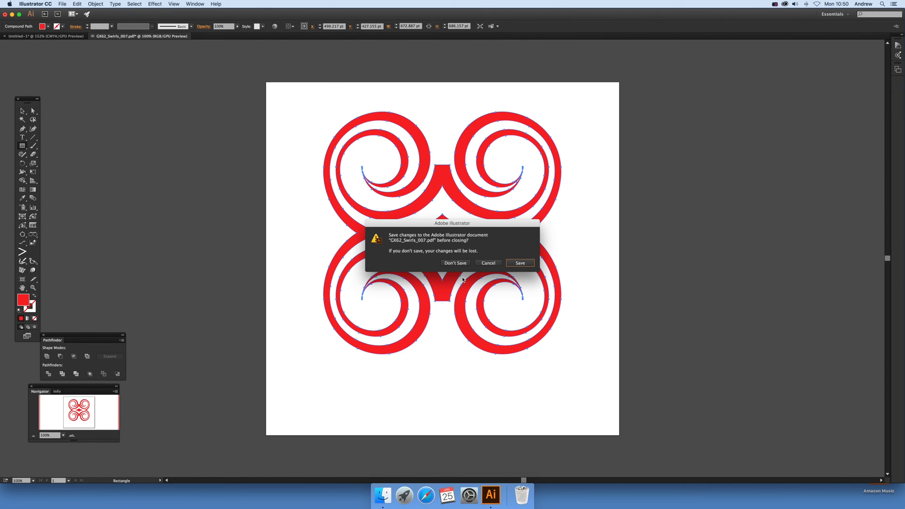
Close the red swirl without saving, then open and dismiss the File menu
{"action": "left_click", "coordinate": [455, 262]}
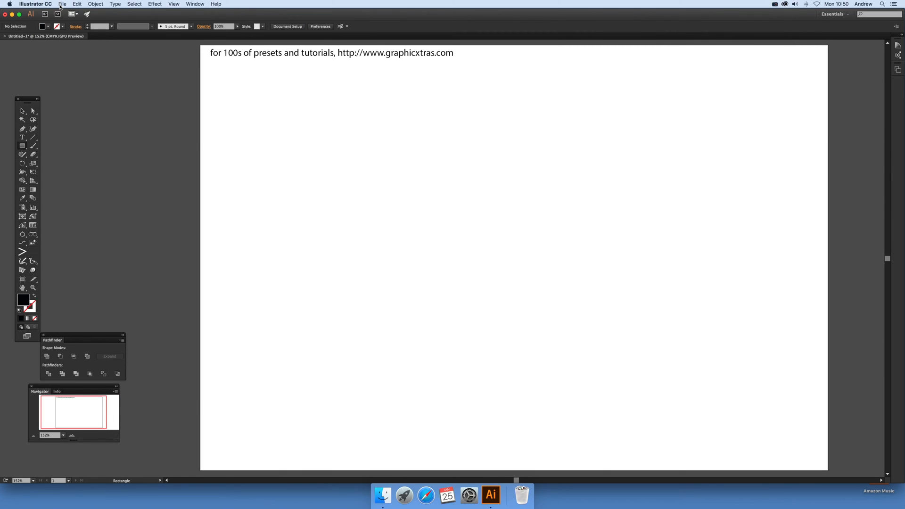
{"action": "left_click", "coordinate": [62, 4]}
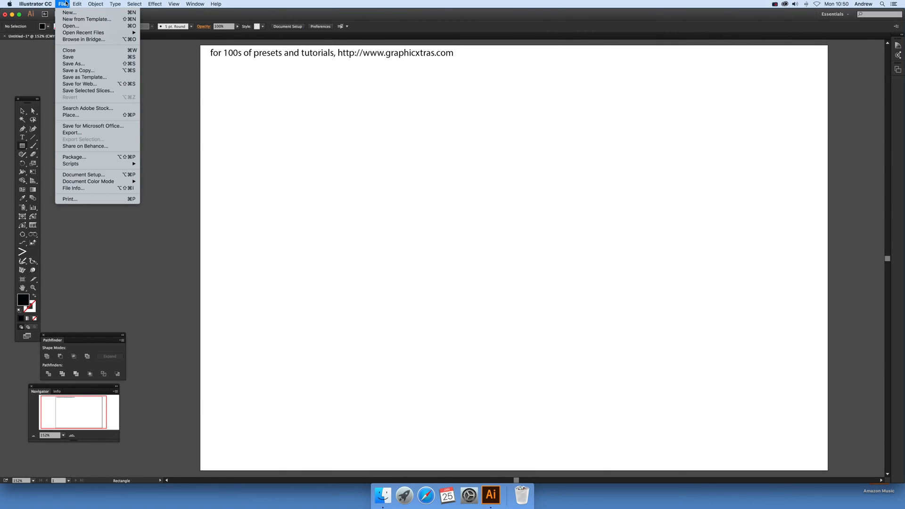
{"action": "left_click", "coordinate": [430, 203]}
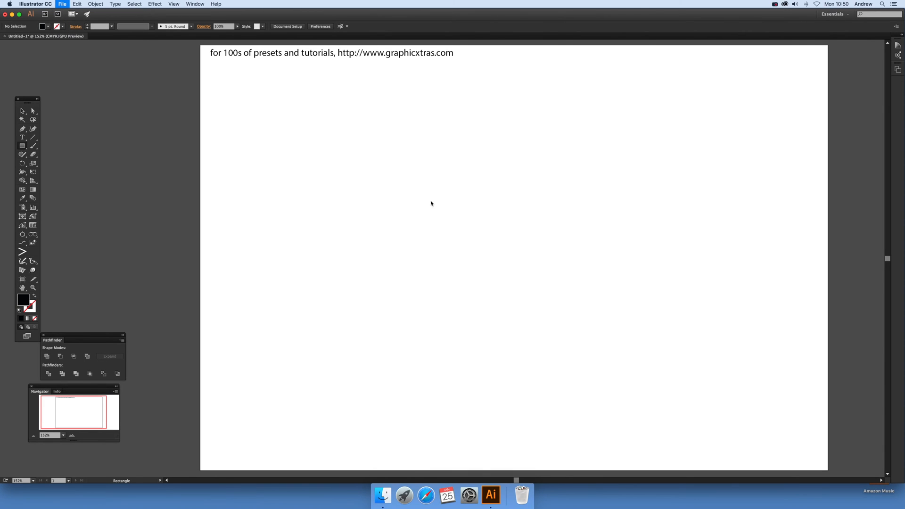
Place GX62_Swirls_013.pdf into the untitled document beneath the text line
{"action": "left_click", "coordinate": [61, 3]}
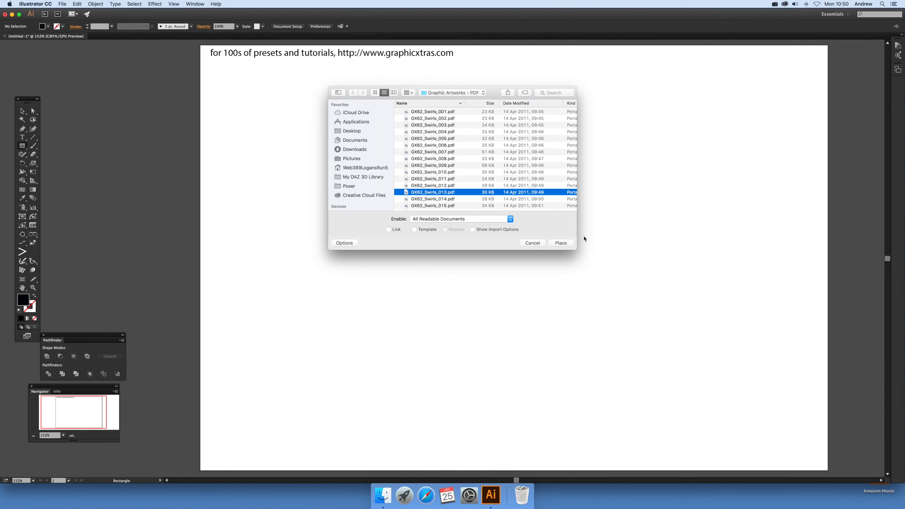
{"action": "left_click", "coordinate": [560, 242]}
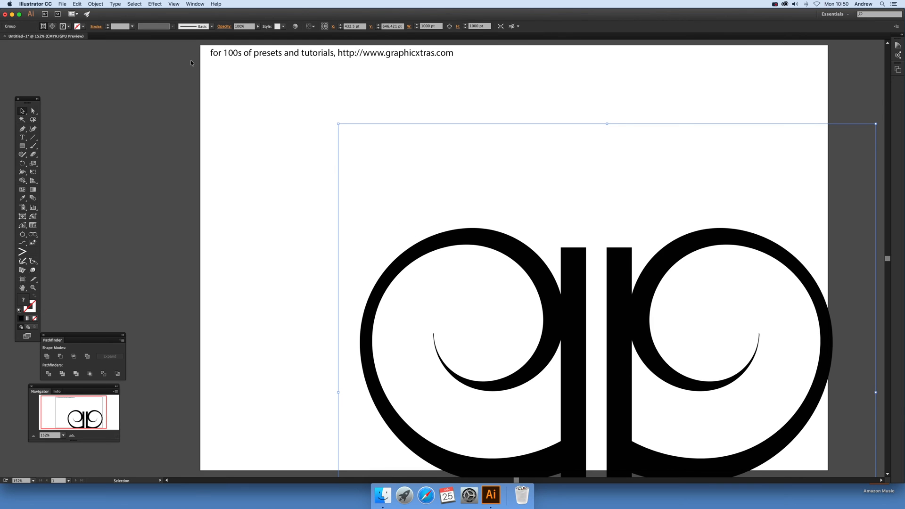
Release the placed swirl's clipping mask and click the swirl with the Selection tool
{"action": "left_click", "coordinate": [95, 4]}
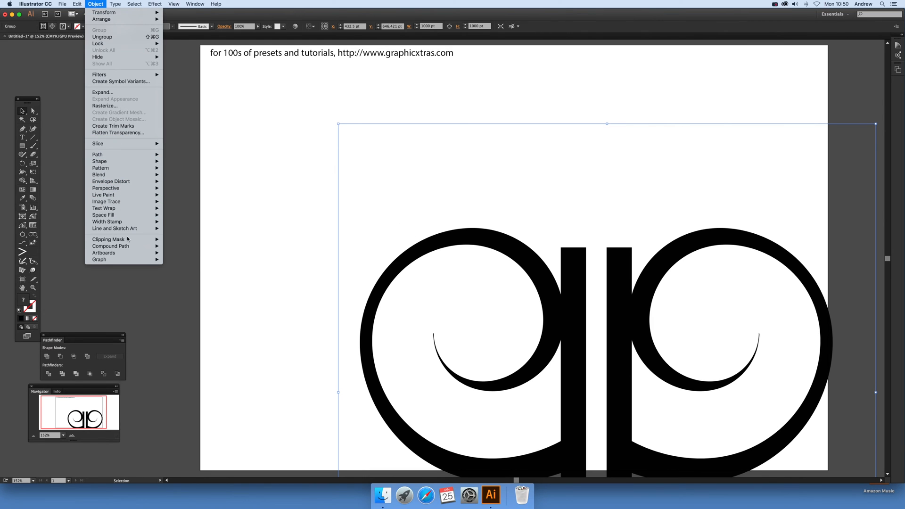
{"action": "left_click", "coordinate": [180, 247]}
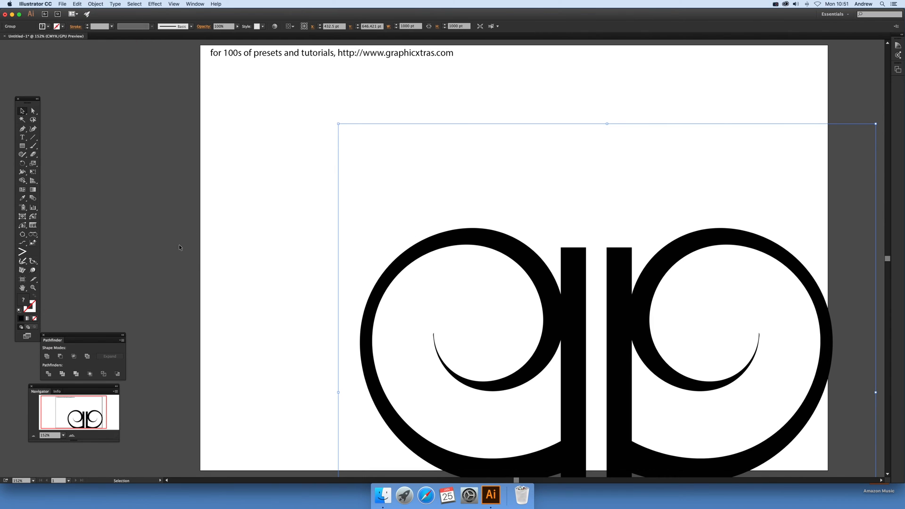
{"action": "mouse_move", "coordinate": [337, 119]}
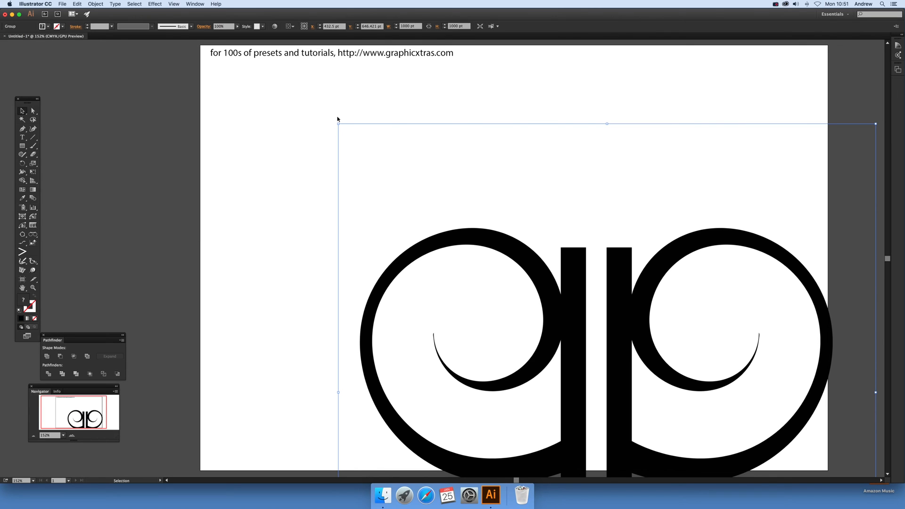
{"action": "mouse_move", "coordinate": [320, 264]}
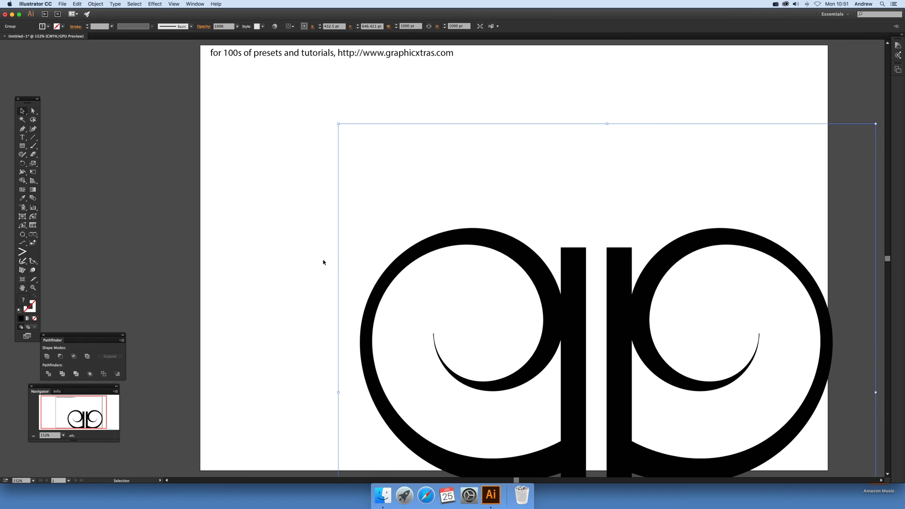
{"action": "left_click", "coordinate": [95, 5]}
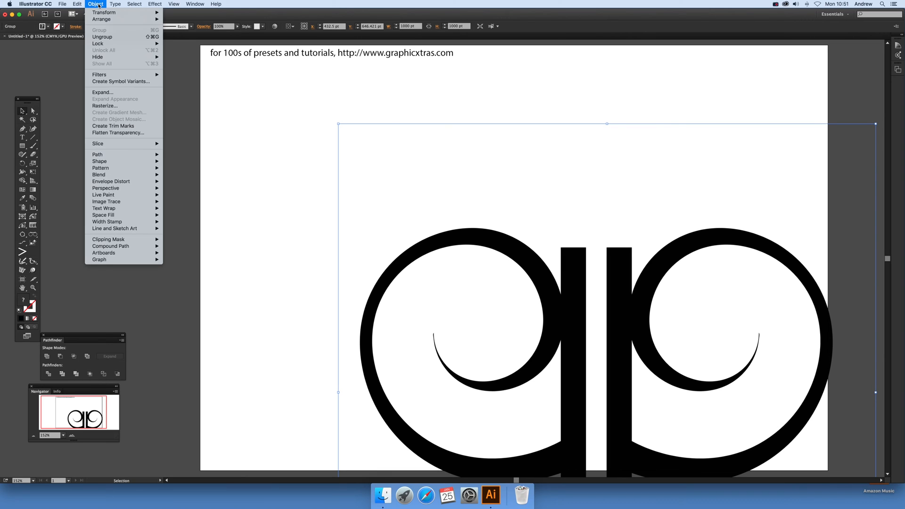
{"action": "mouse_move", "coordinate": [108, 239]}
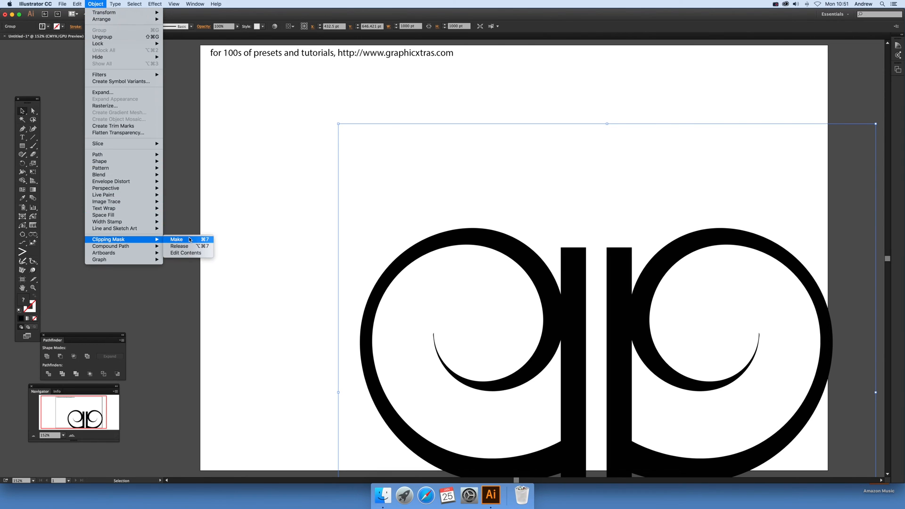
{"action": "left_click", "coordinate": [177, 239]}
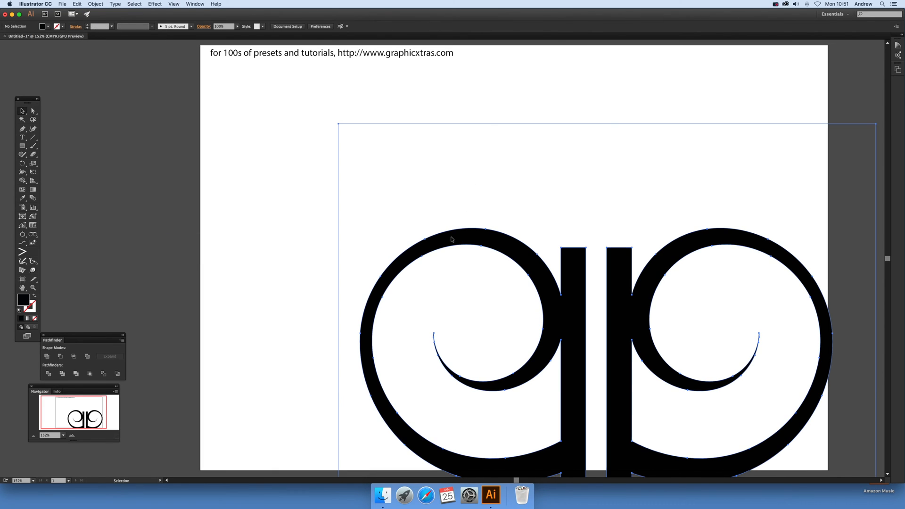
{"action": "left_click", "coordinate": [452, 239]}
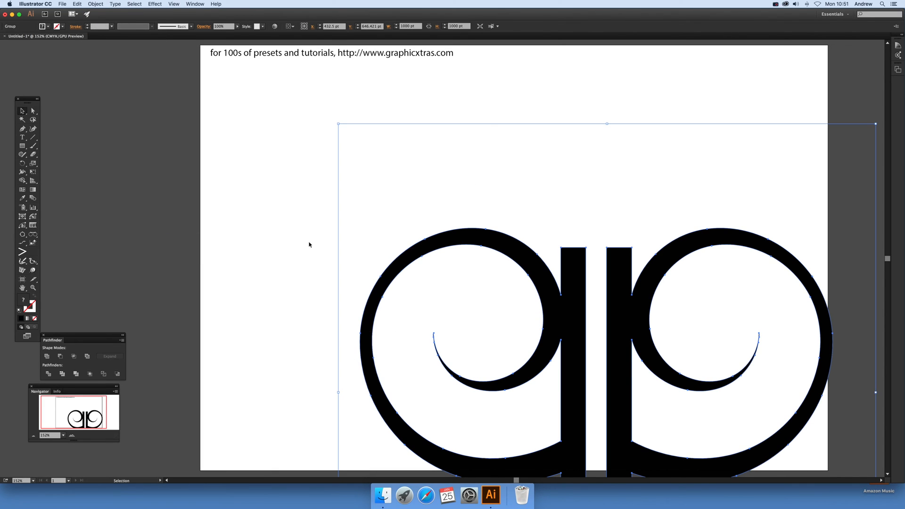
{"action": "left_click", "coordinate": [344, 125]}
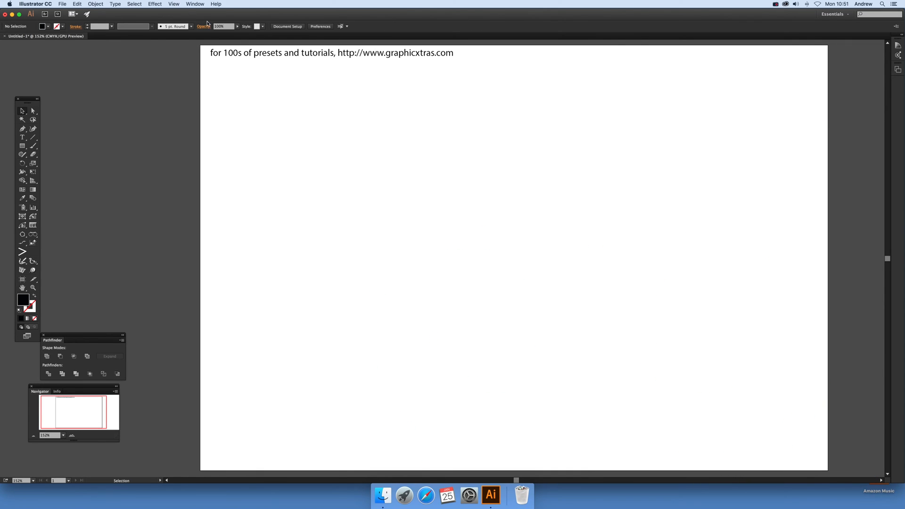
{"action": "mouse_move", "coordinate": [187, 6]}
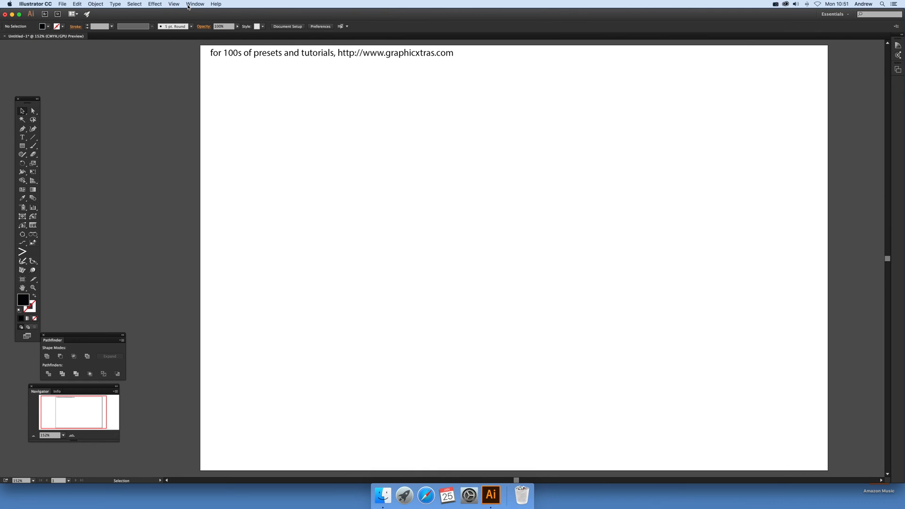
Undo Clear to restore the swirl, then ungroup it into separate paths
{"action": "left_click", "coordinate": [77, 4]}
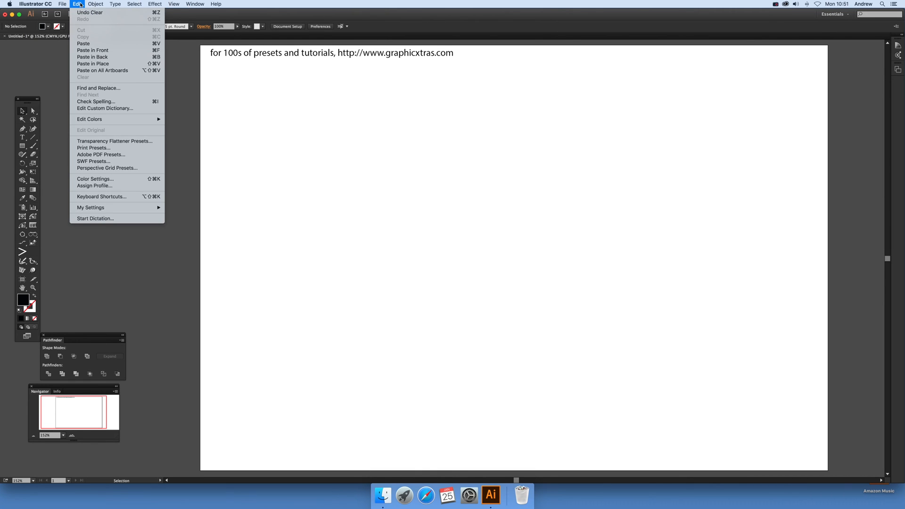
{"action": "left_click", "coordinate": [95, 4]}
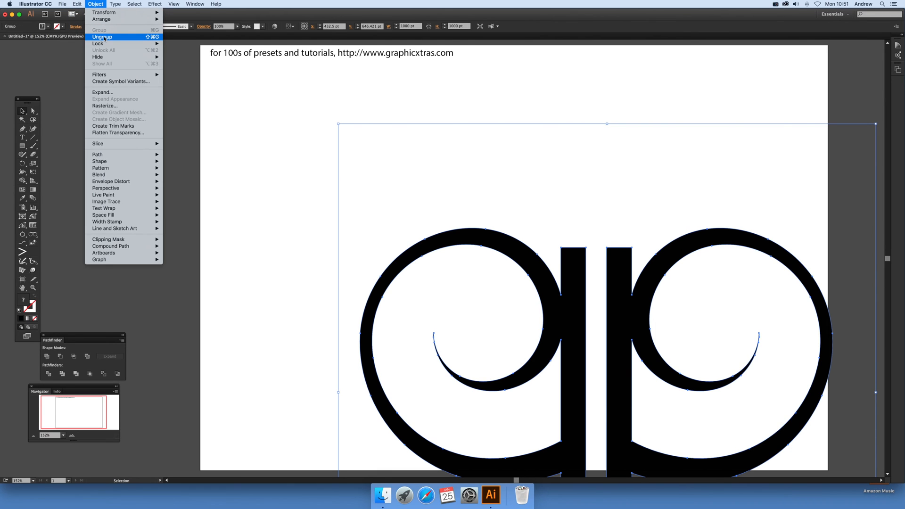
{"action": "left_click", "coordinate": [102, 36]}
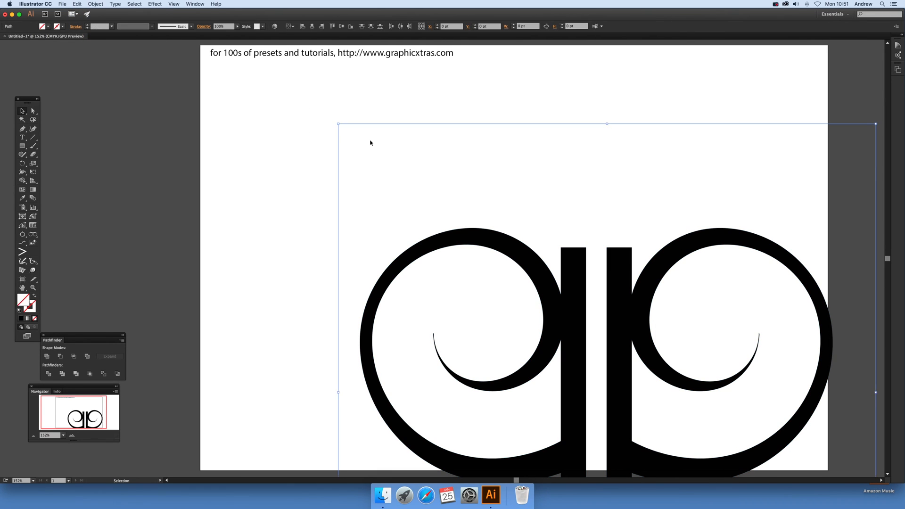
Fill both swirl halves soft blue-violet and move the right half lower
{"action": "left_click", "coordinate": [380, 211]}
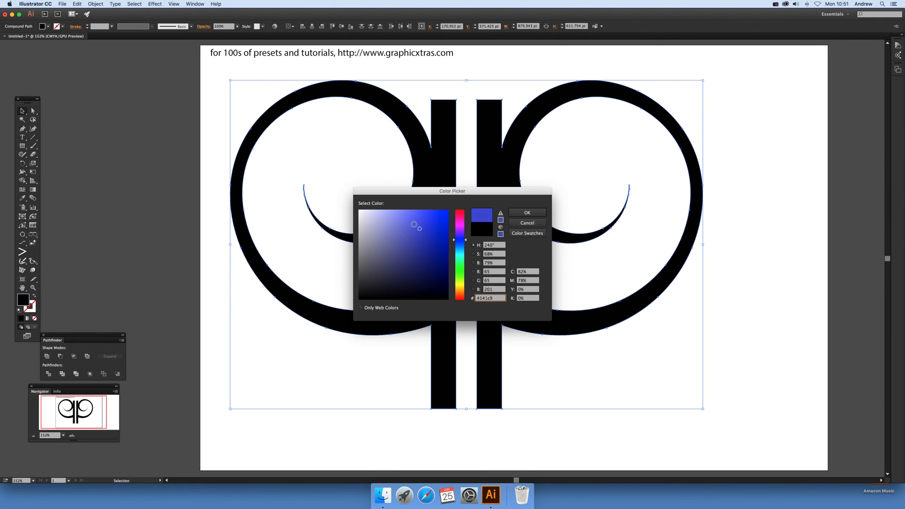
{"action": "left_click", "coordinate": [526, 212]}
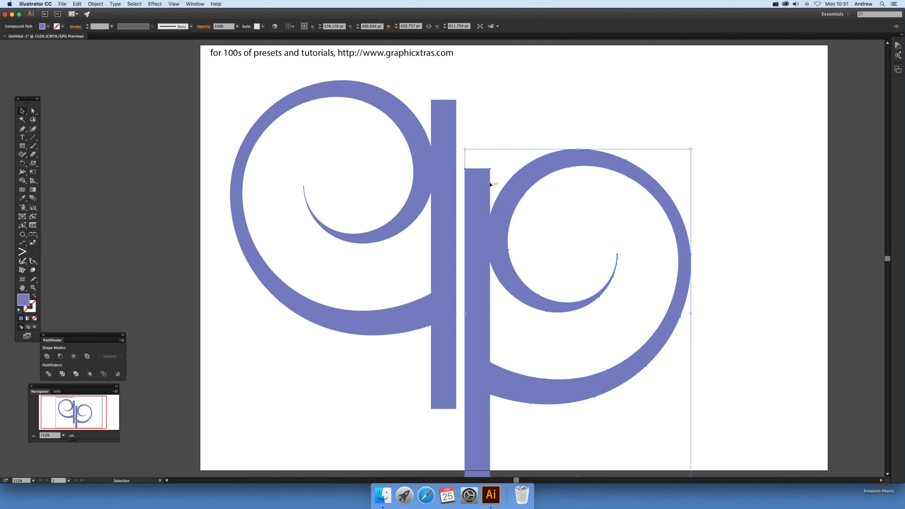
{"action": "mouse_move", "coordinate": [490, 183]}
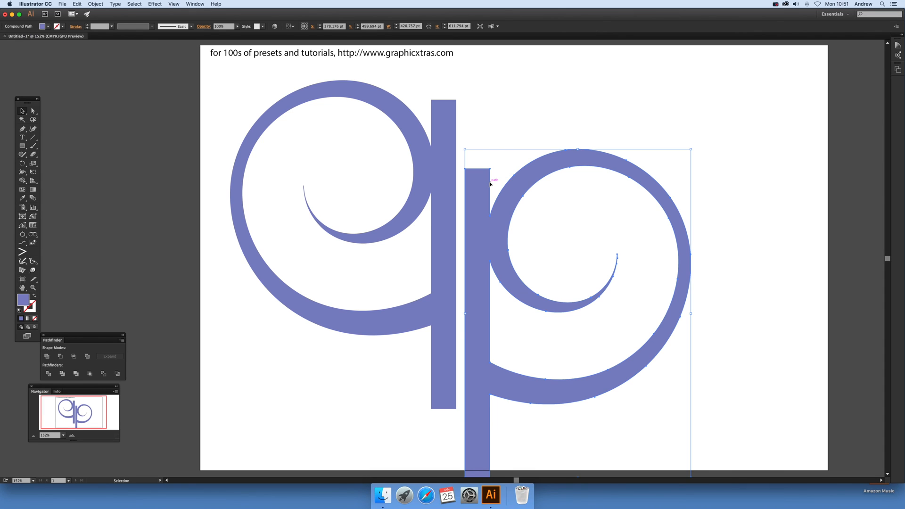
{"action": "mouse_move", "coordinate": [401, 61]}
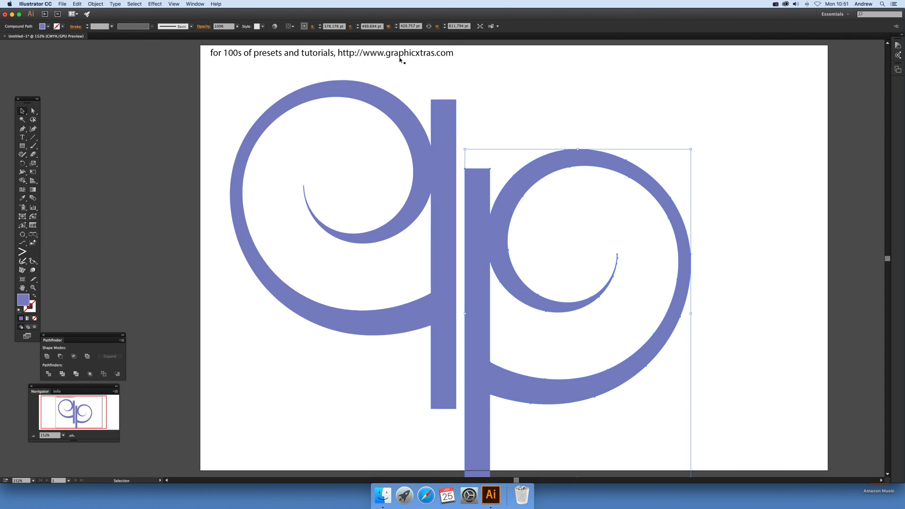
{"action": "left_click", "coordinate": [61, 4]}
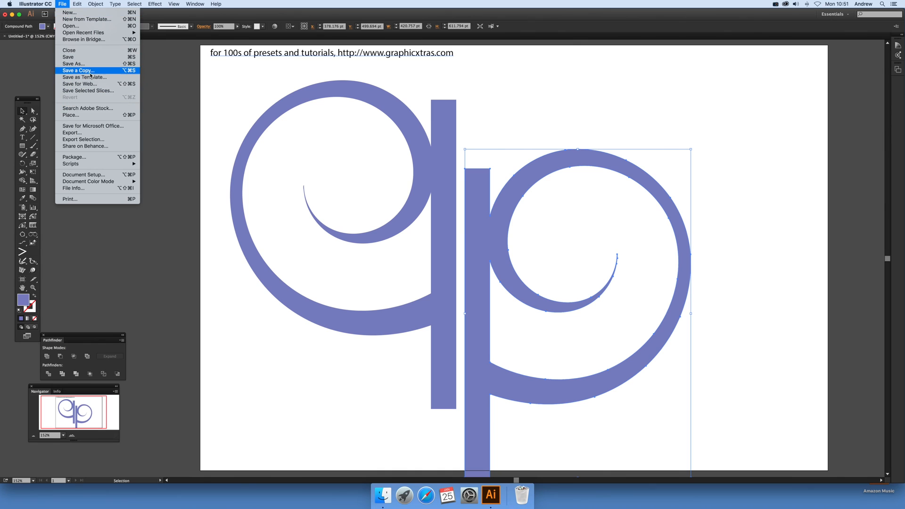
{"action": "left_click", "coordinate": [77, 71]}
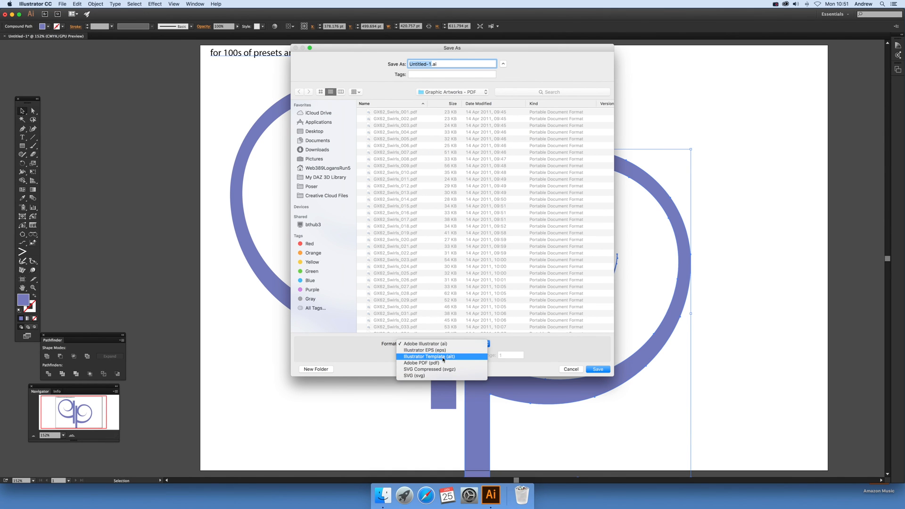
{"action": "left_click", "coordinate": [421, 363]}
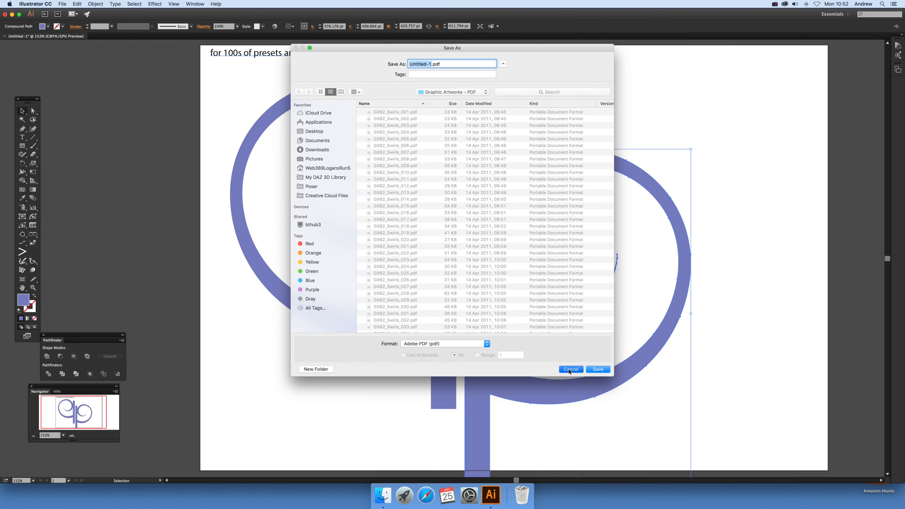
{"action": "left_click", "coordinate": [570, 370]}
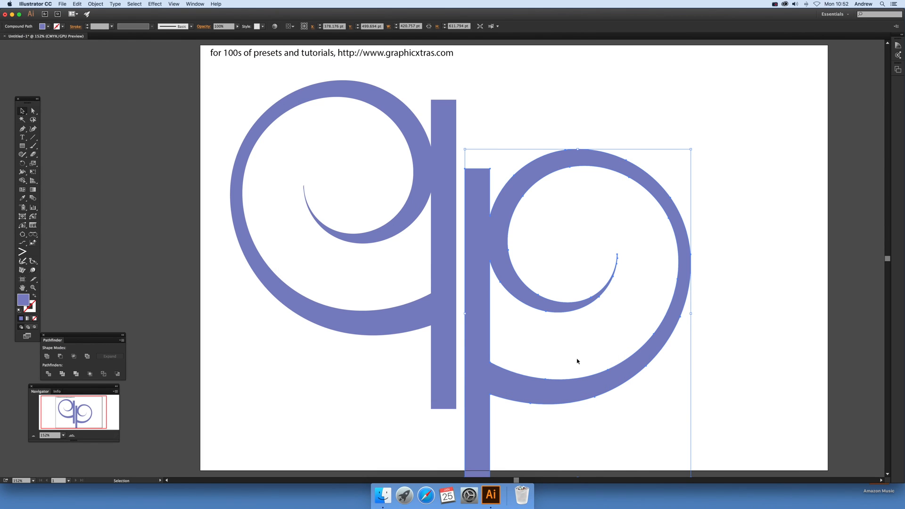